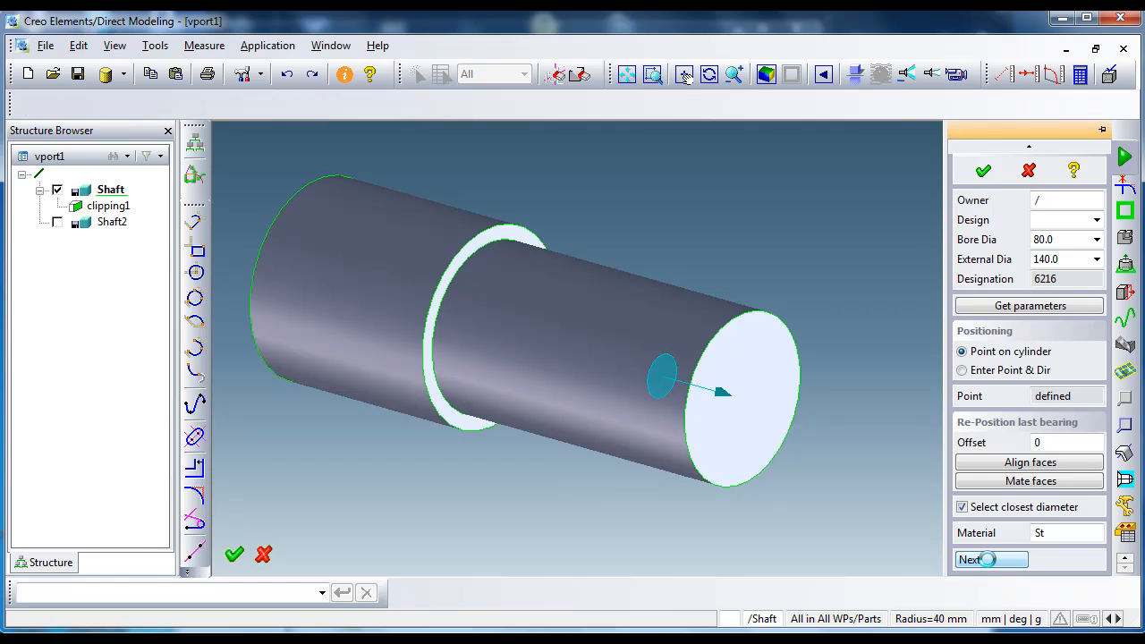
Step: Place bearing 6216 at a point on the shaft cylinder and finish the insertion
{"action": "left_click", "coordinate": [991, 558]}
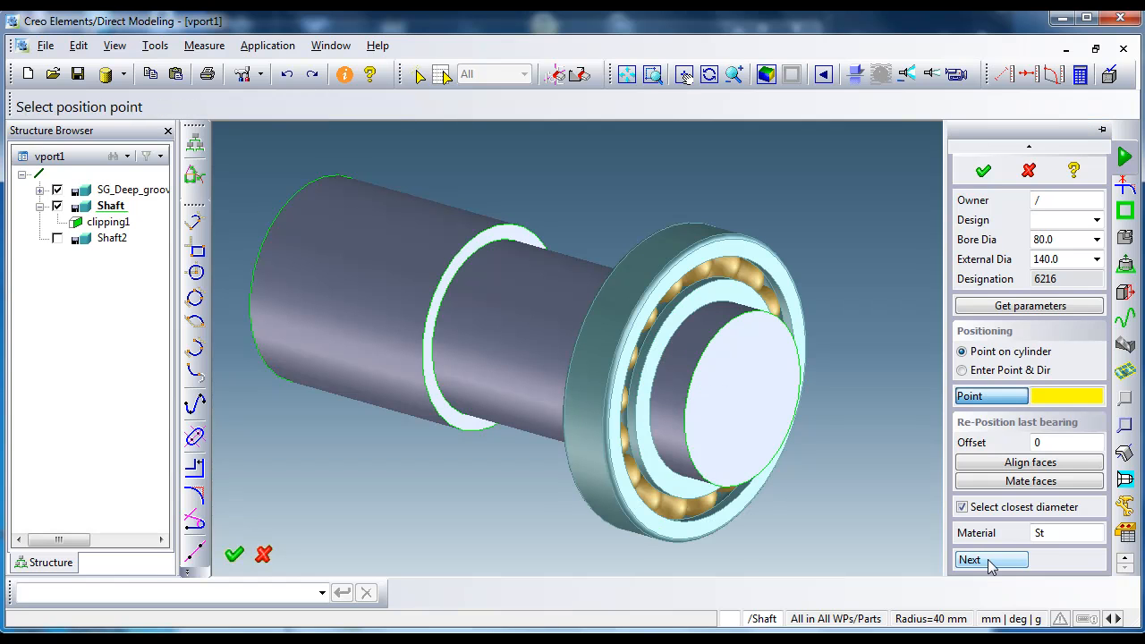
{"action": "left_click", "coordinate": [991, 558]}
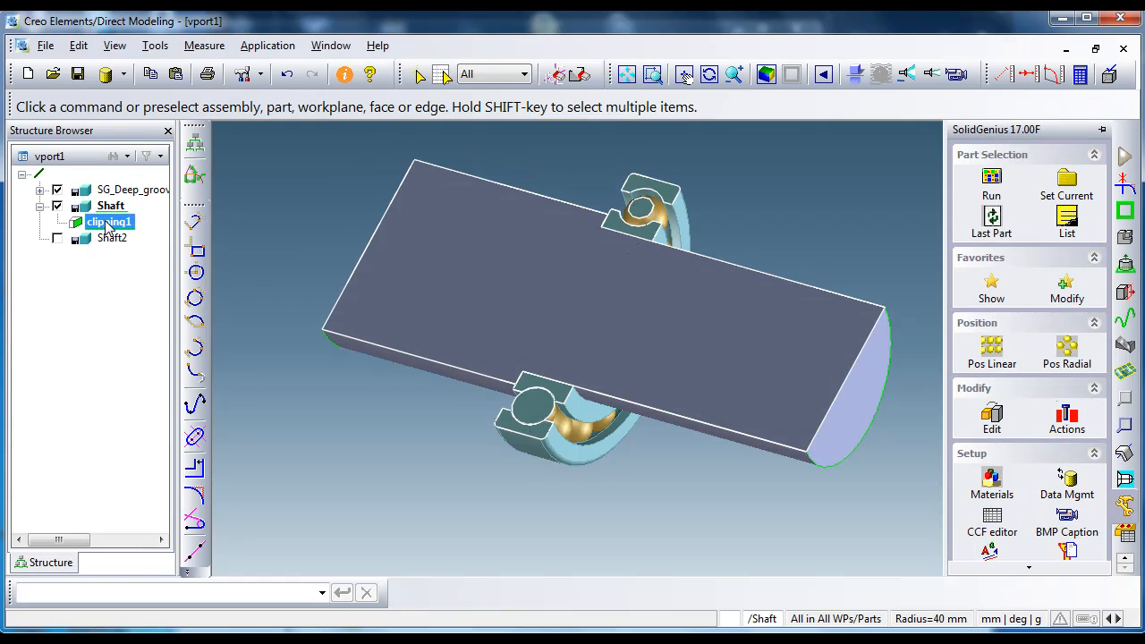
{"action": "mouse_move", "coordinate": [108, 225]}
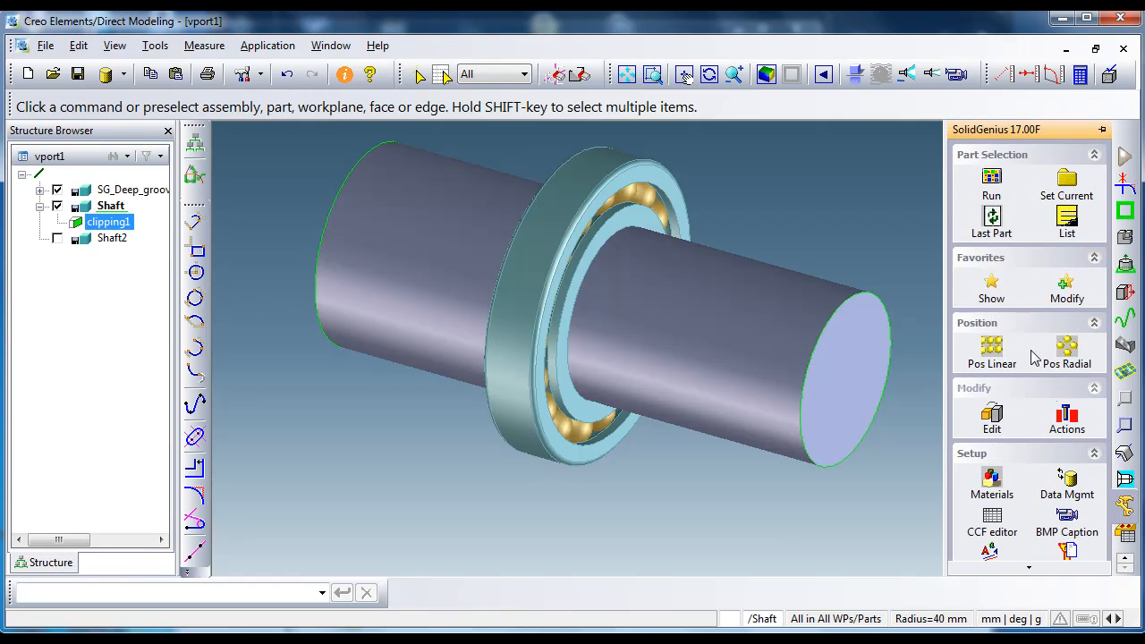
Step: Add a DIN 471-2 circlip groove on the shaft and push its blue face against the bearing face
{"action": "left_click", "coordinate": [991, 182]}
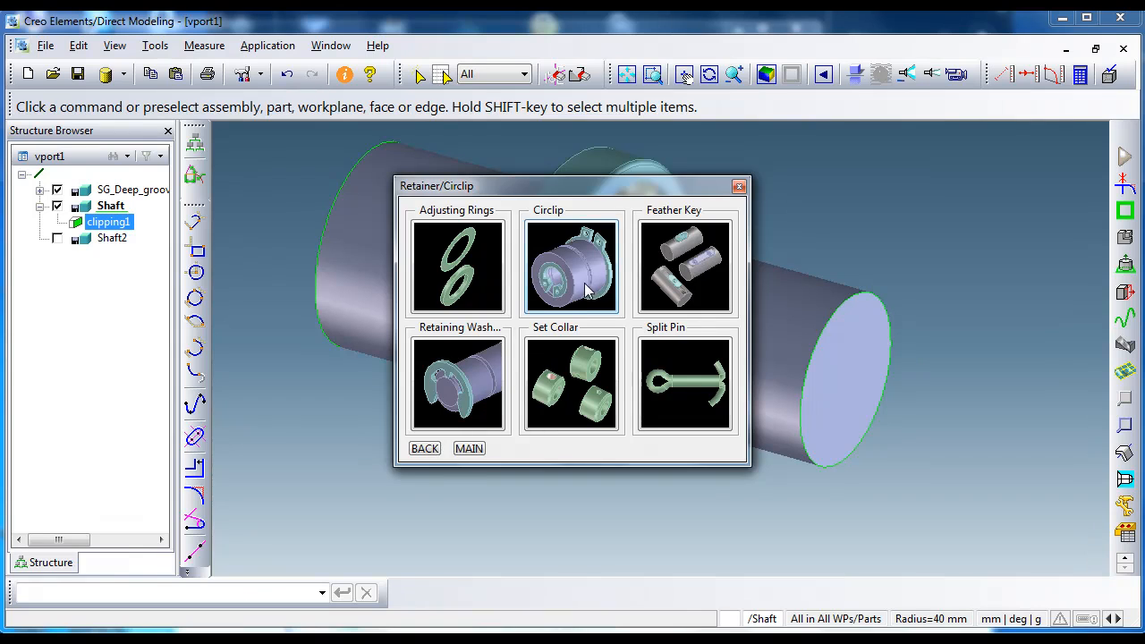
{"action": "left_click", "coordinate": [570, 265]}
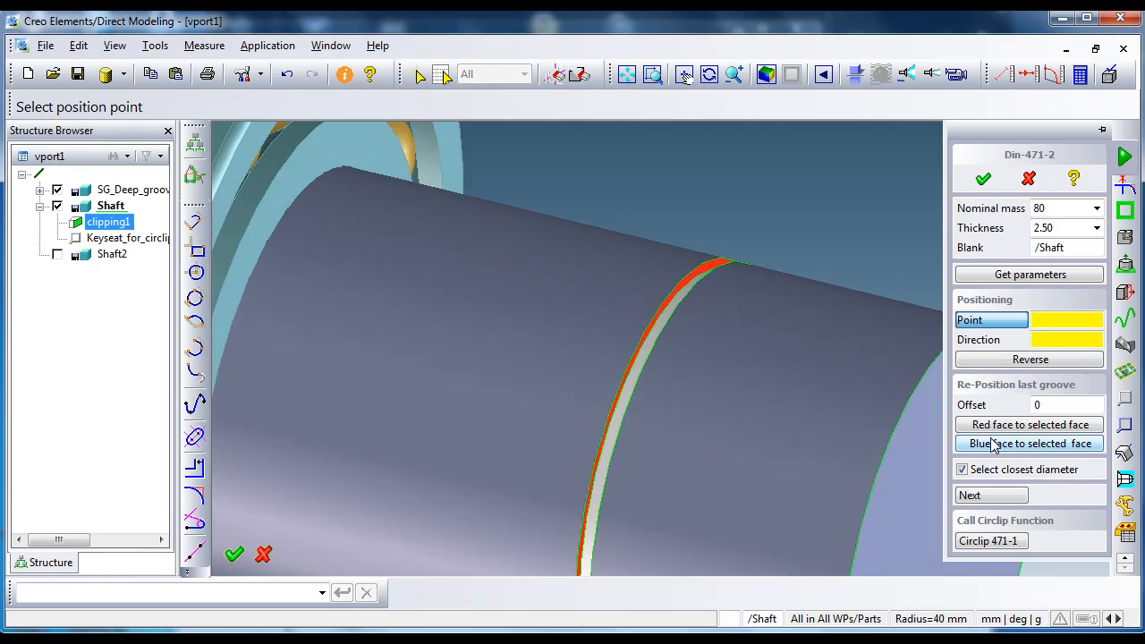
{"action": "left_click", "coordinate": [1029, 443]}
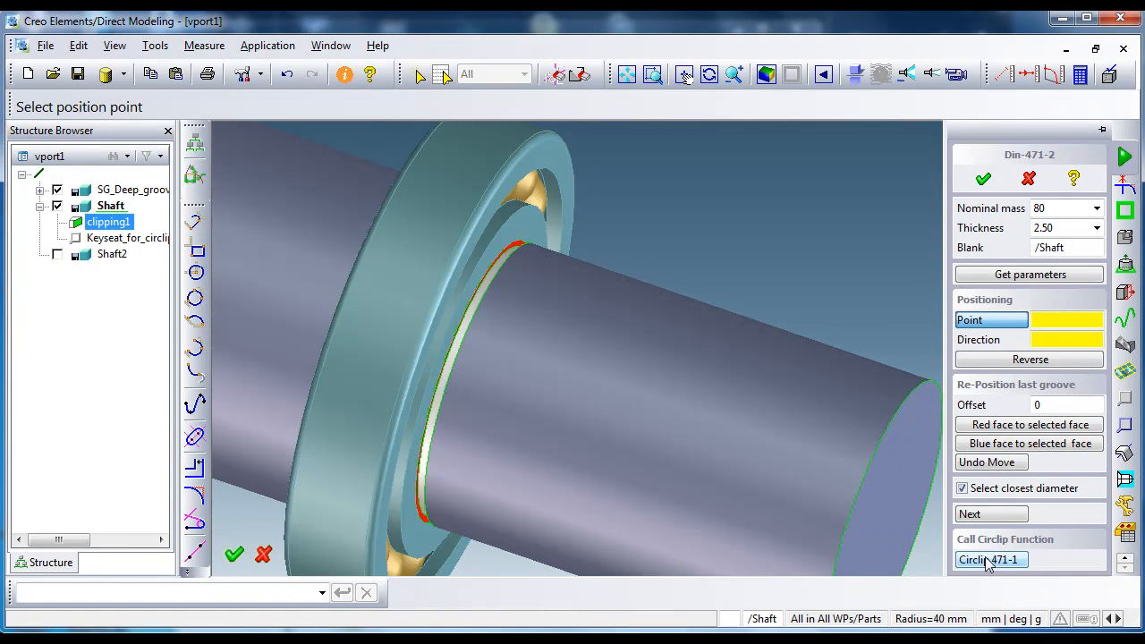
Step: Insert circlip 471-1 into the groove, rotate it with a -45° step and flip it to the groove's other side
{"action": "left_click", "coordinate": [989, 558]}
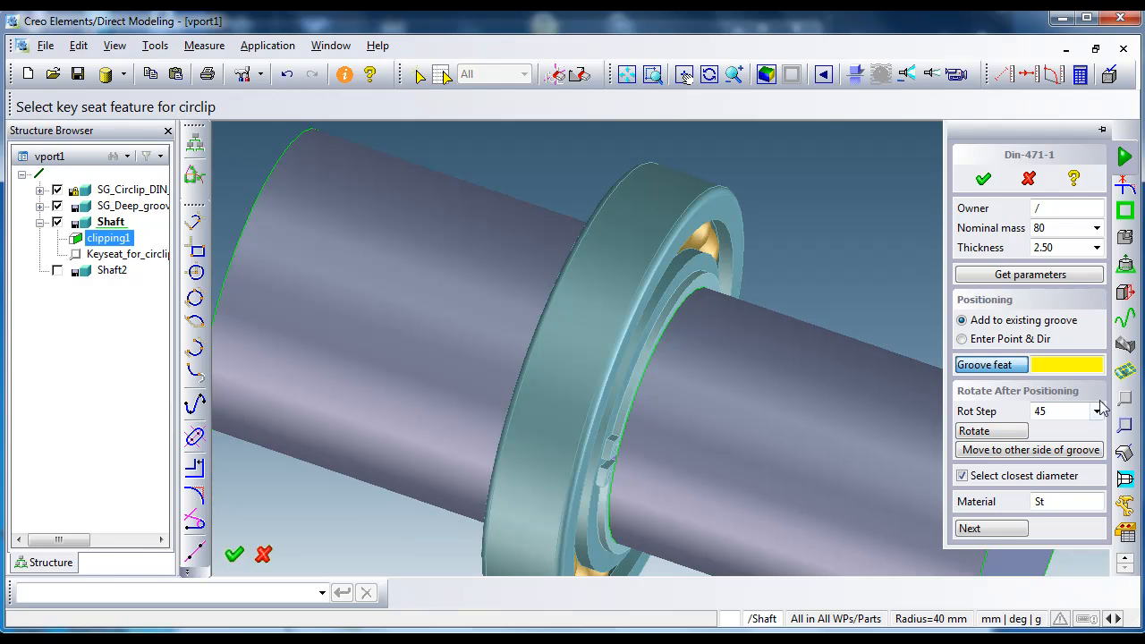
{"action": "left_click", "coordinate": [1094, 410]}
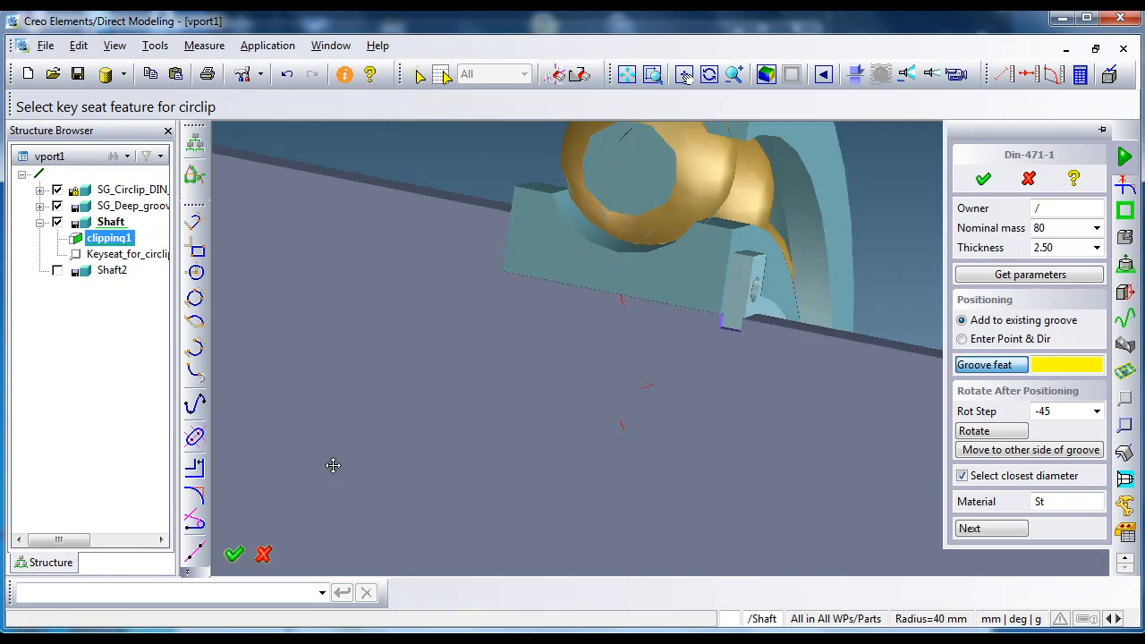
{"action": "left_click", "coordinate": [1029, 451]}
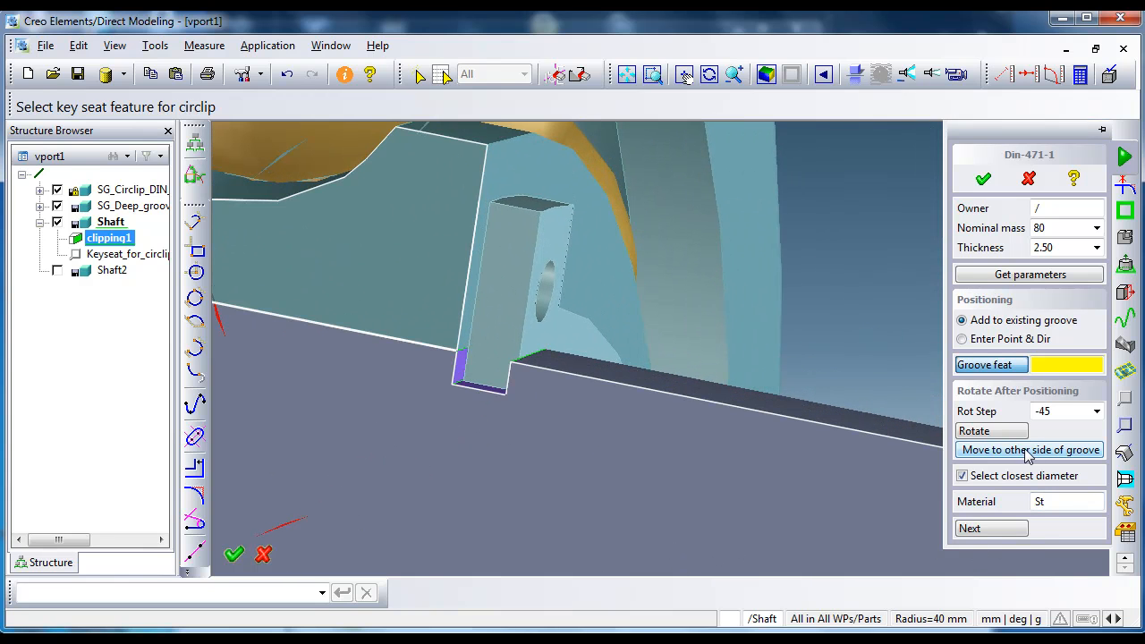
{"action": "left_click", "coordinate": [1028, 450]}
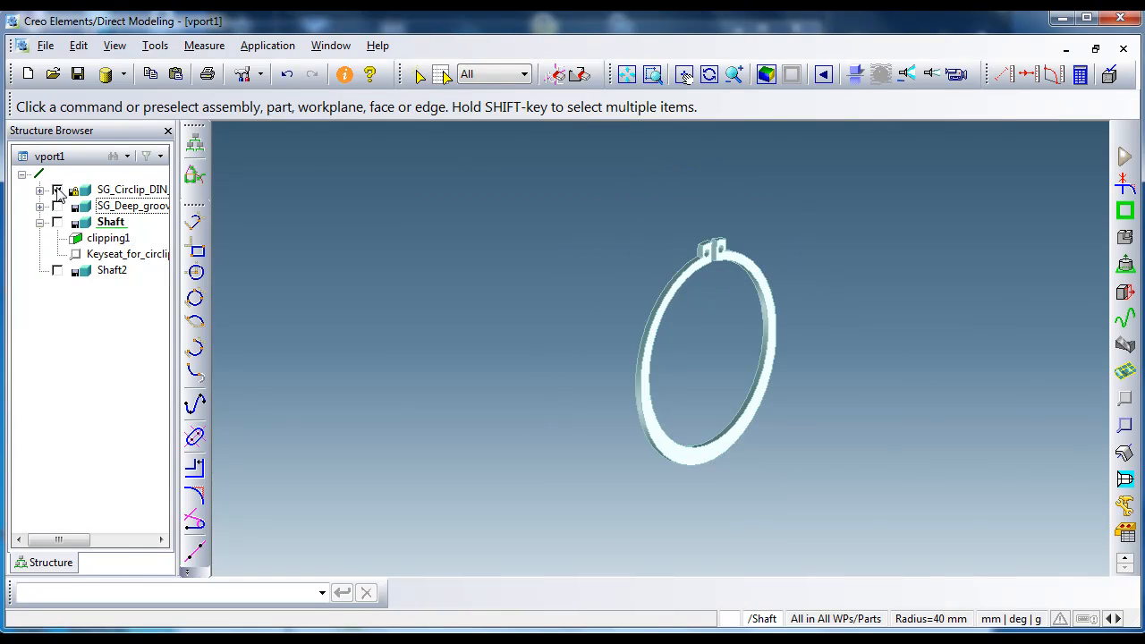
Step: Hide the first assembly, then start a SolidGenius Retainer/Circlip circlip groove on Shaft2
{"action": "left_click", "coordinate": [58, 268]}
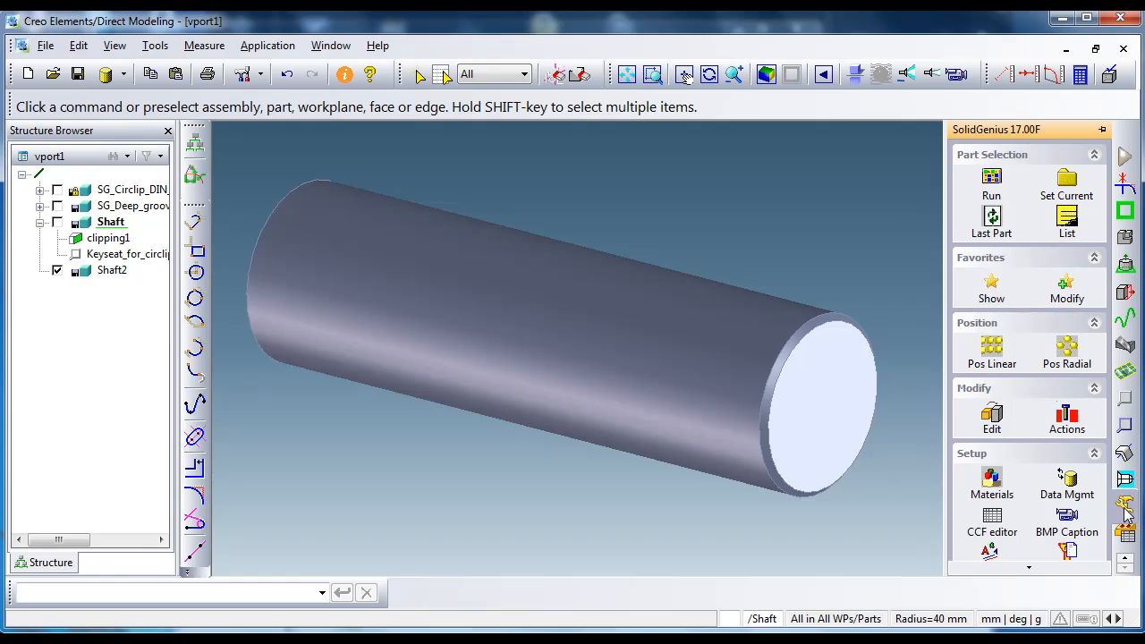
{"action": "left_click", "coordinate": [991, 179]}
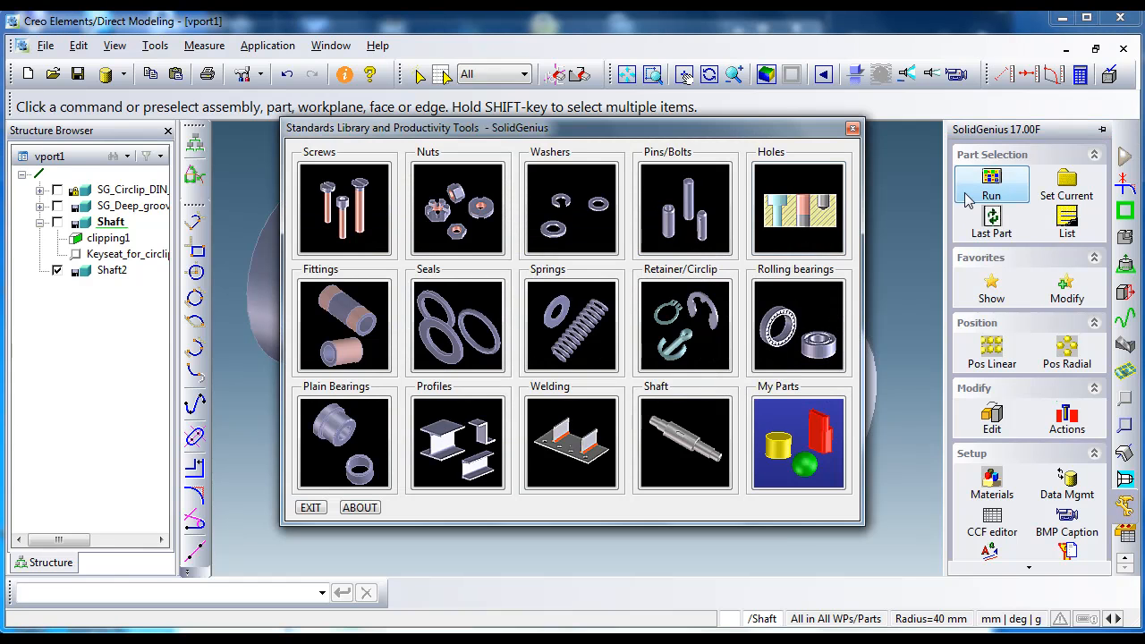
{"action": "left_click", "coordinate": [685, 326]}
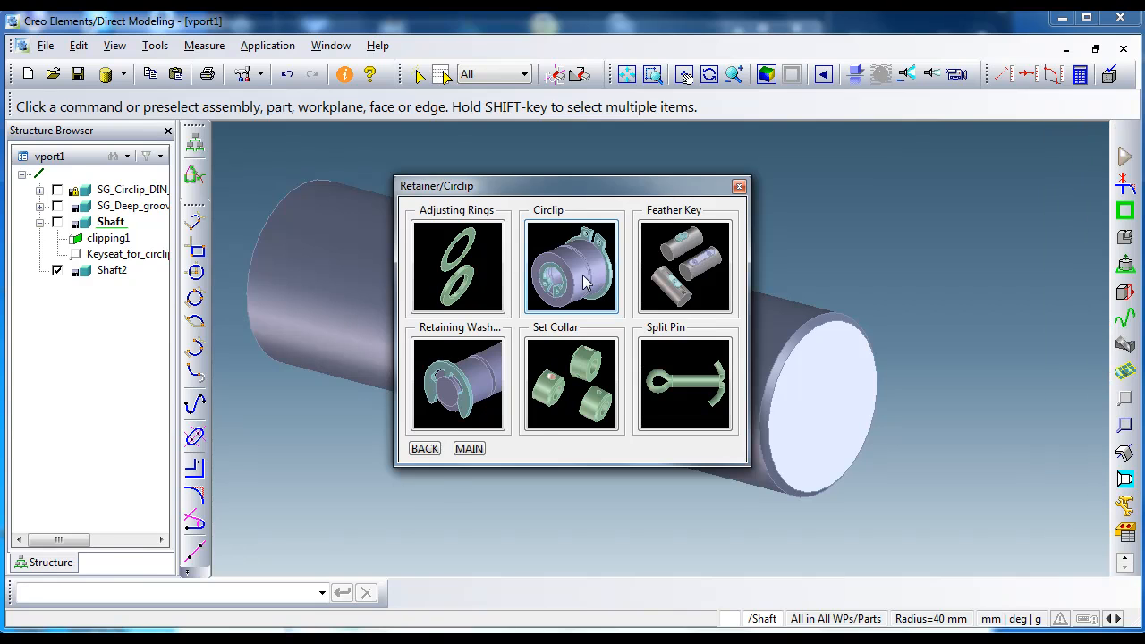
{"action": "left_click", "coordinate": [571, 266]}
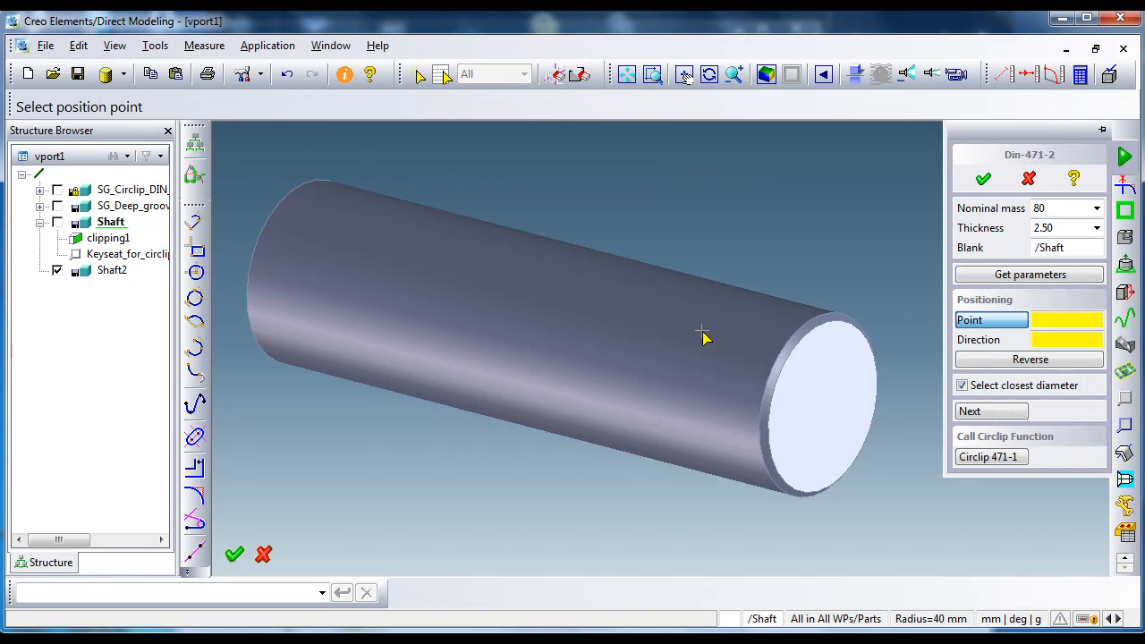
Step: Pick a point near the shaft end and align the groove with Offset 5 from the end face
{"action": "left_click", "coordinate": [701, 340]}
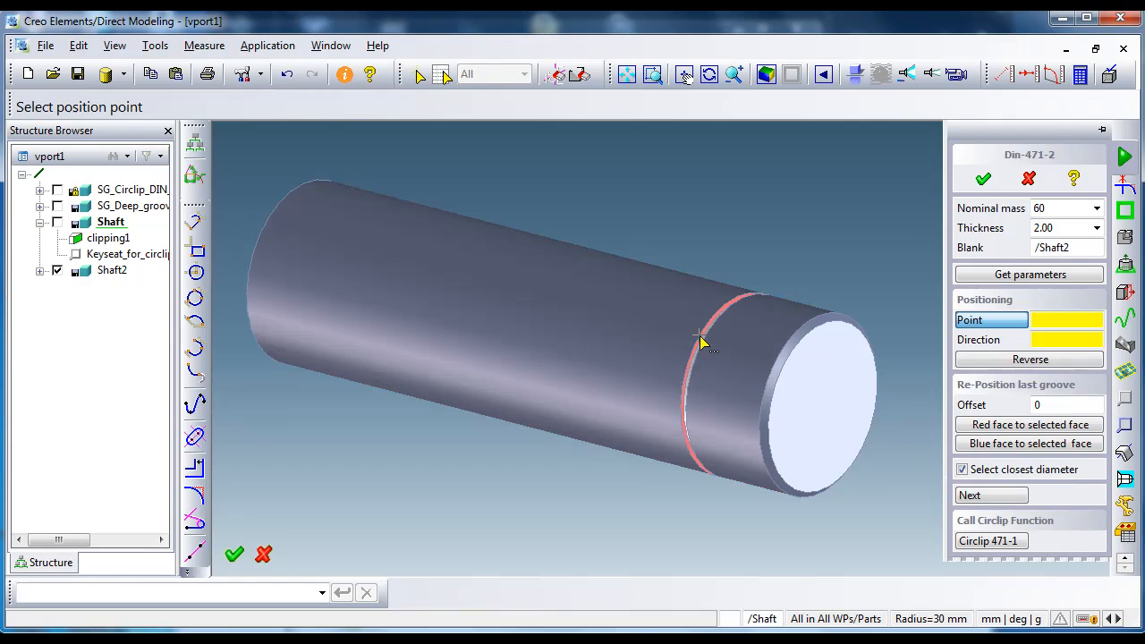
{"action": "mouse_move", "coordinate": [905, 436]}
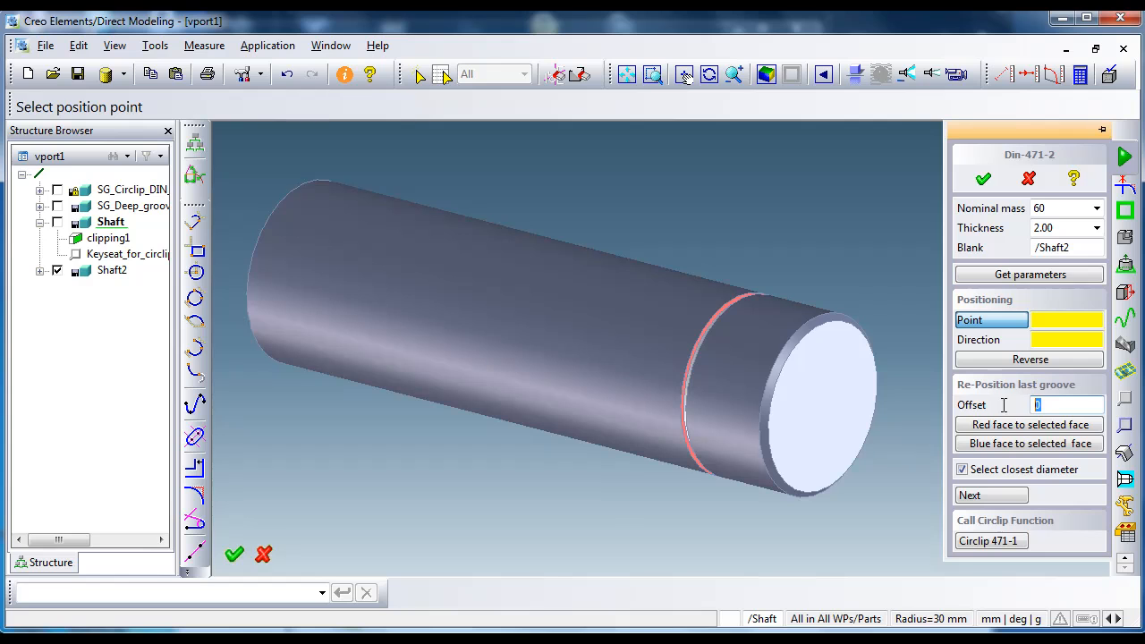
{"action": "type", "text": "5"}
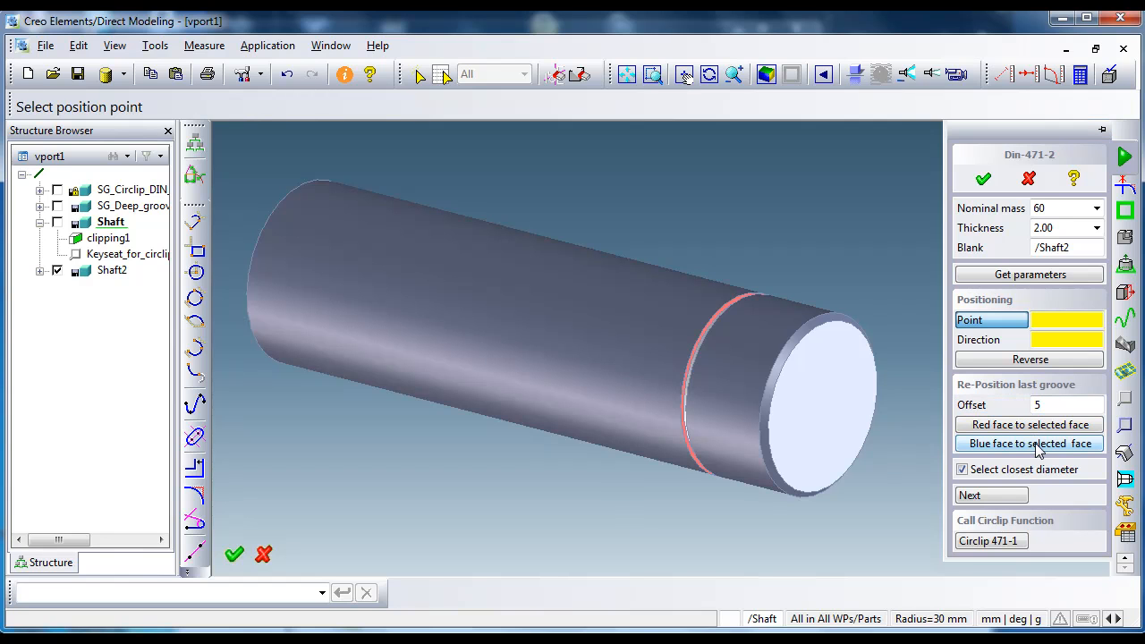
{"action": "left_click", "coordinate": [1028, 444]}
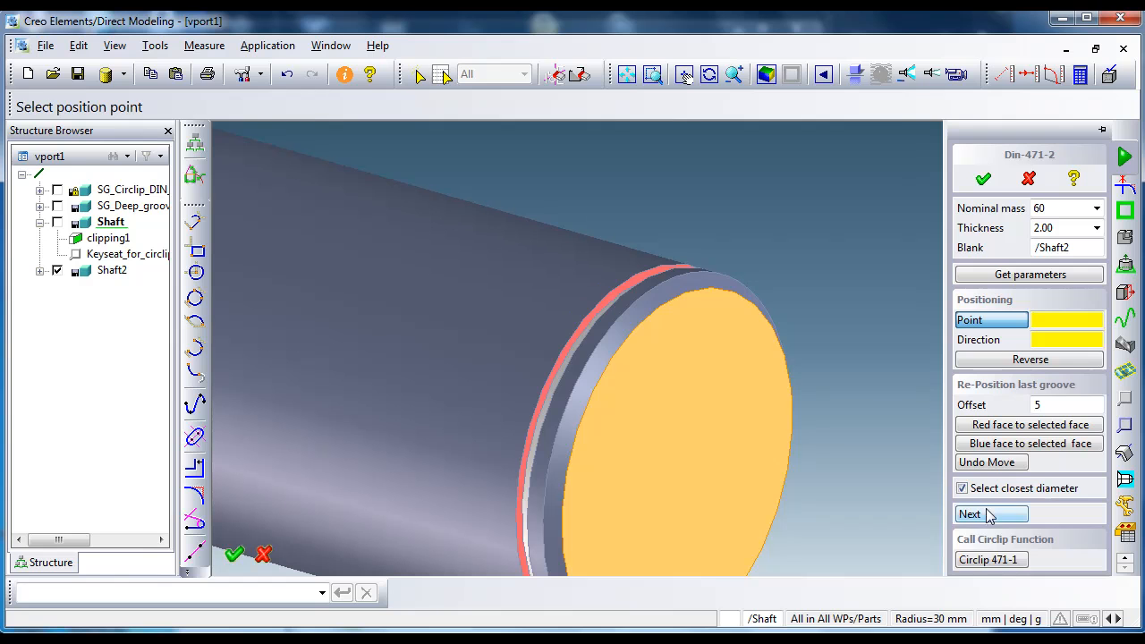
Step: Cut the groove, insert circlip 471-1 rotated by a 45° step and confirm
{"action": "left_click", "coordinate": [991, 513]}
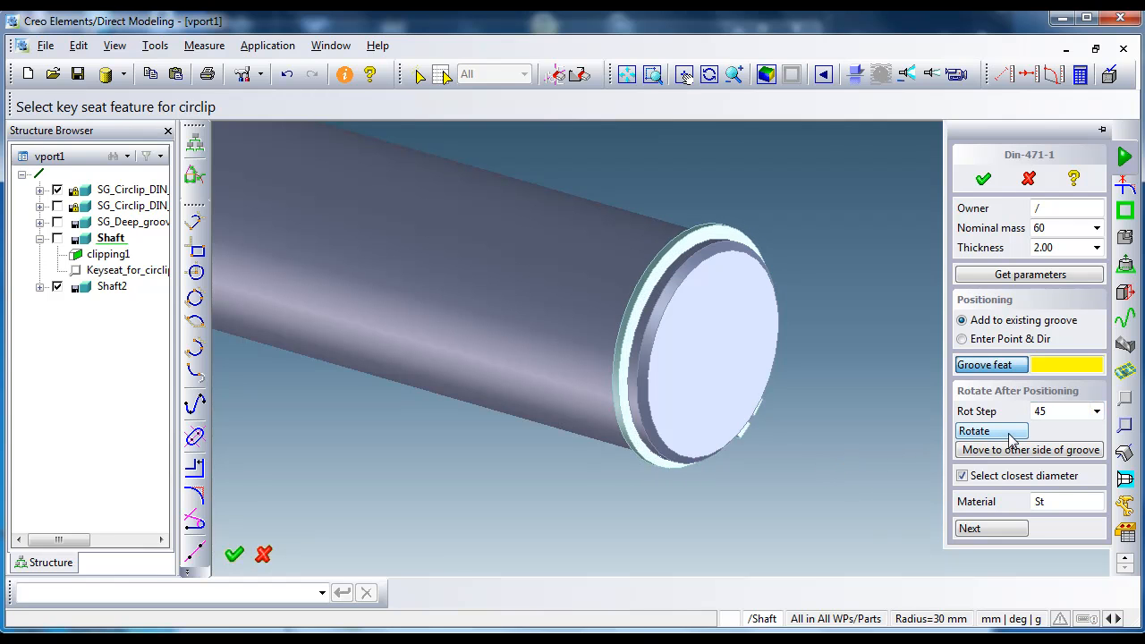
{"action": "left_click", "coordinate": [991, 429]}
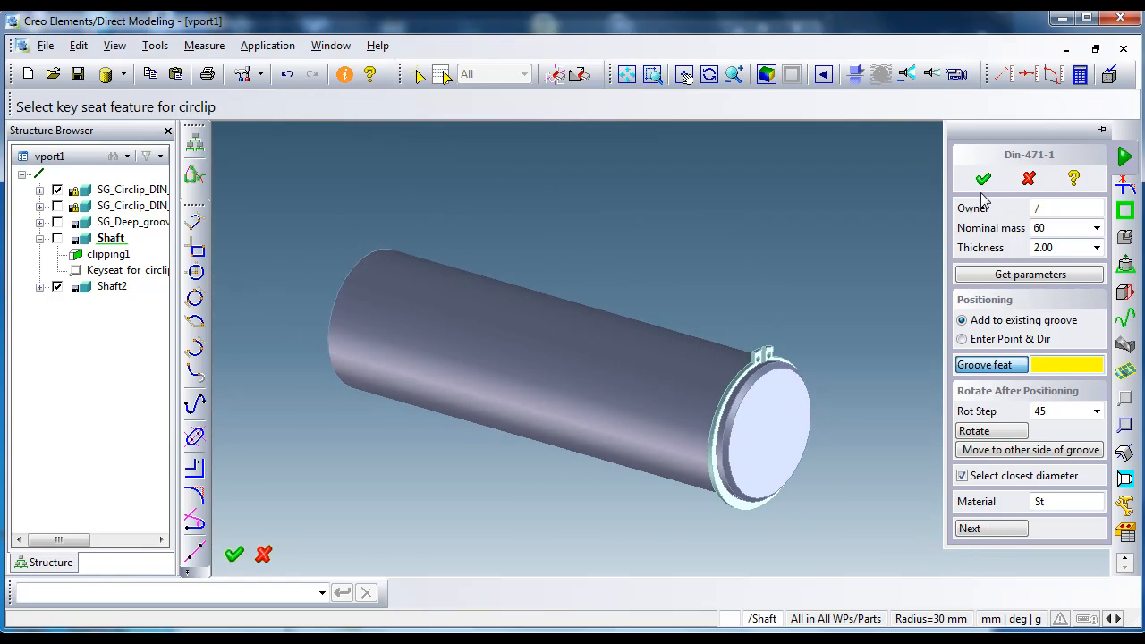
{"action": "left_click", "coordinate": [982, 179]}
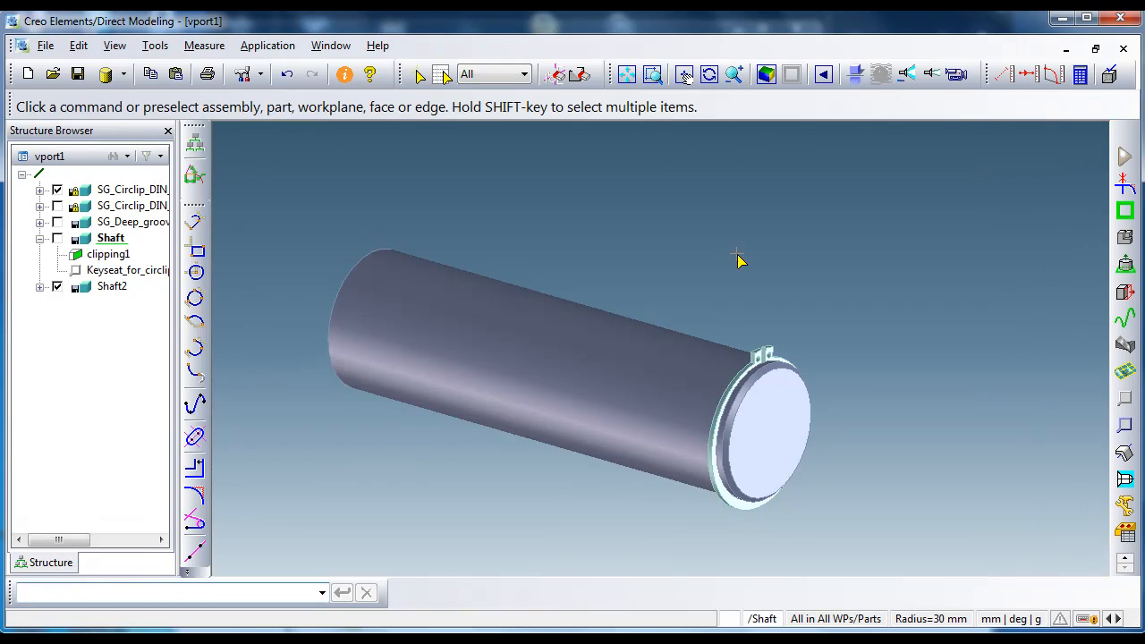